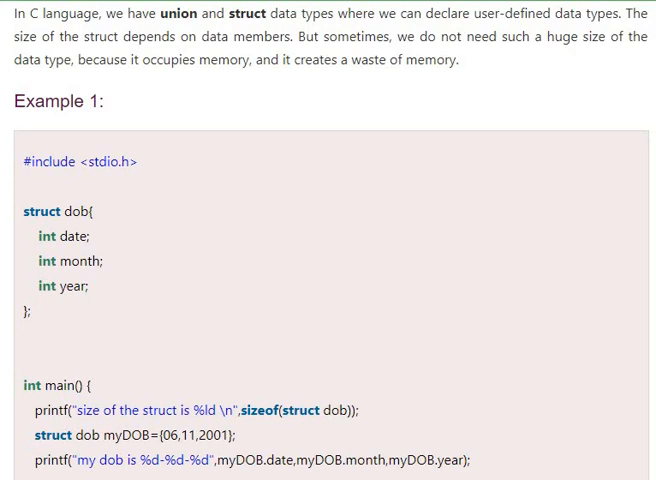
scroll(down, 3)
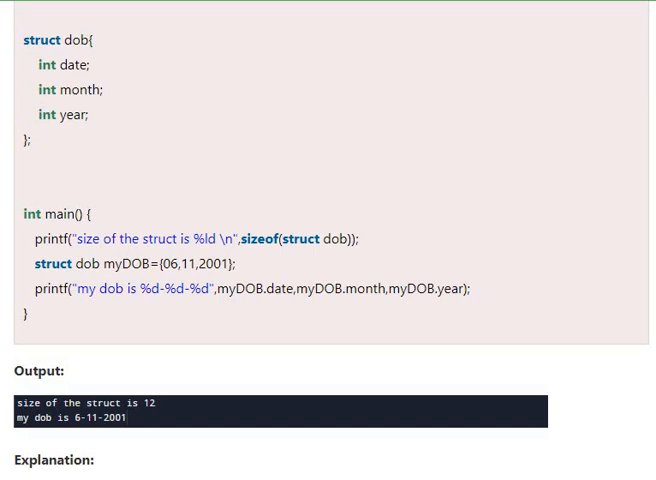
scroll(down, 3)
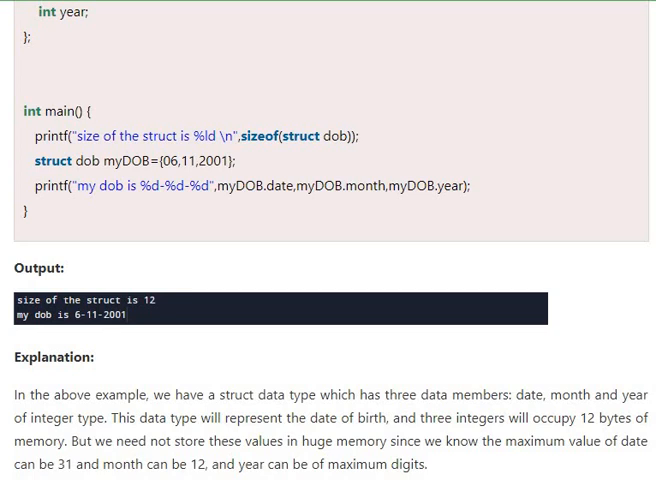
scroll(down, 3)
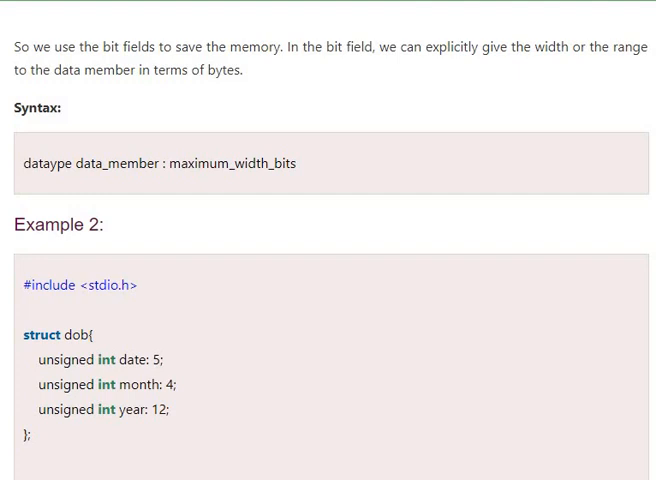
scroll(down, 3)
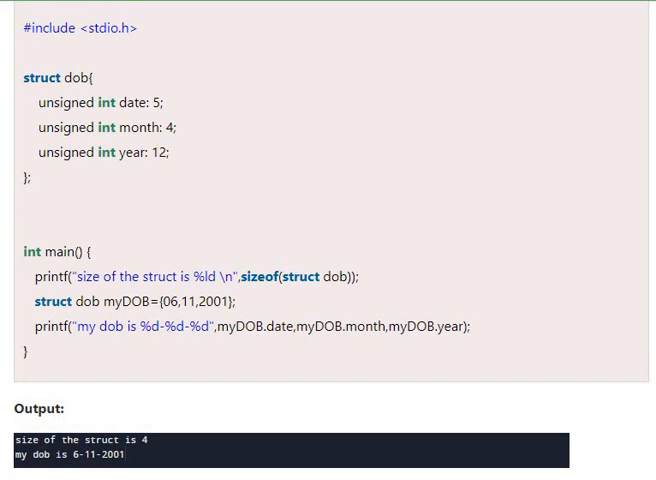
scroll(down, 3)
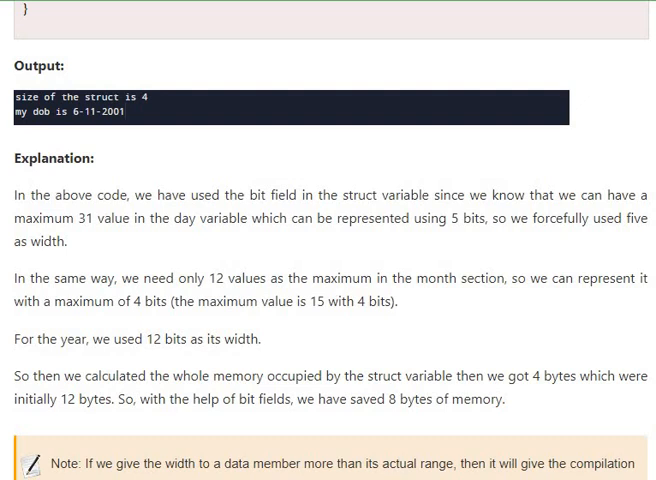
scroll(down, 3)
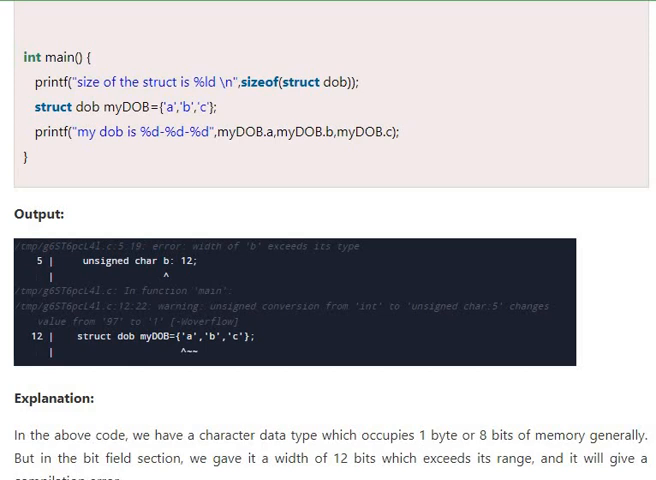
scroll(down, 3)
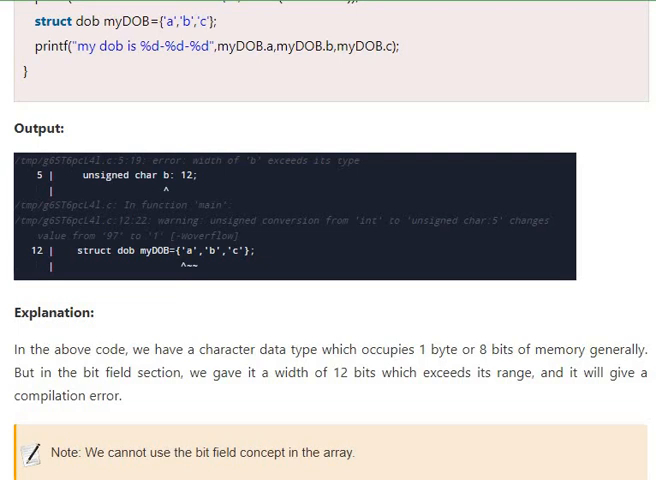
scroll(down, 3)
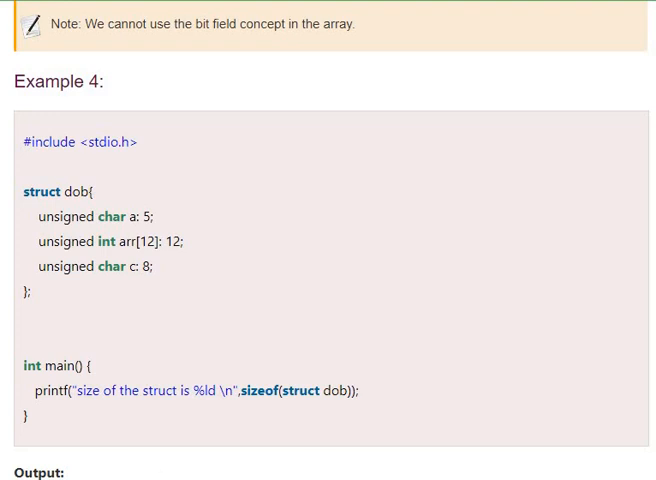
scroll(down, 3)
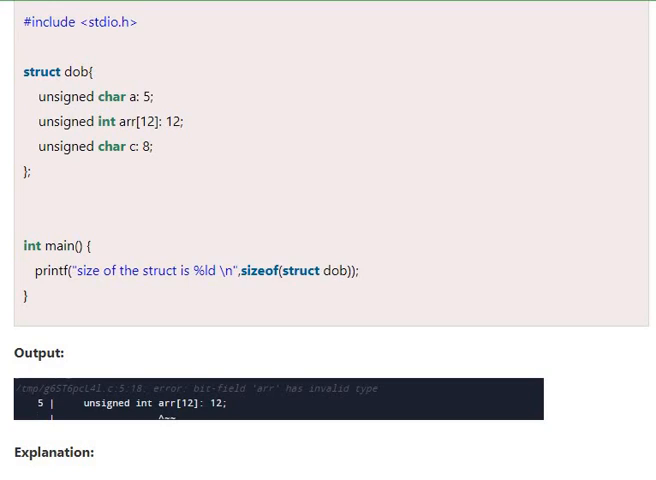
scroll(down, 3)
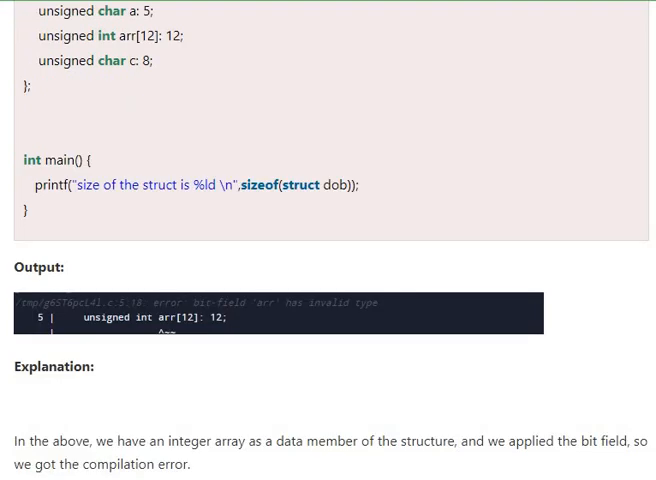